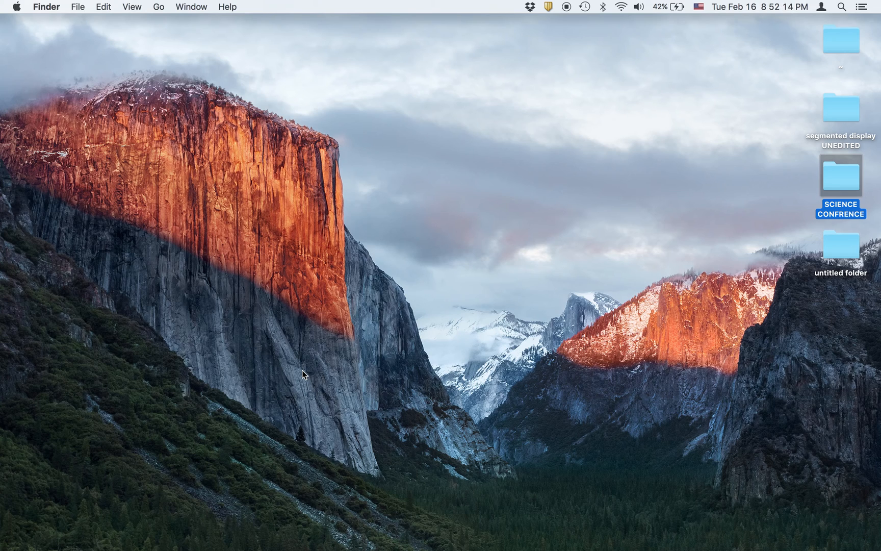
Step: Launch Google Chrome via Spotlight and bring up temboo.com
{"action": "type", "text": "google Chrome"}
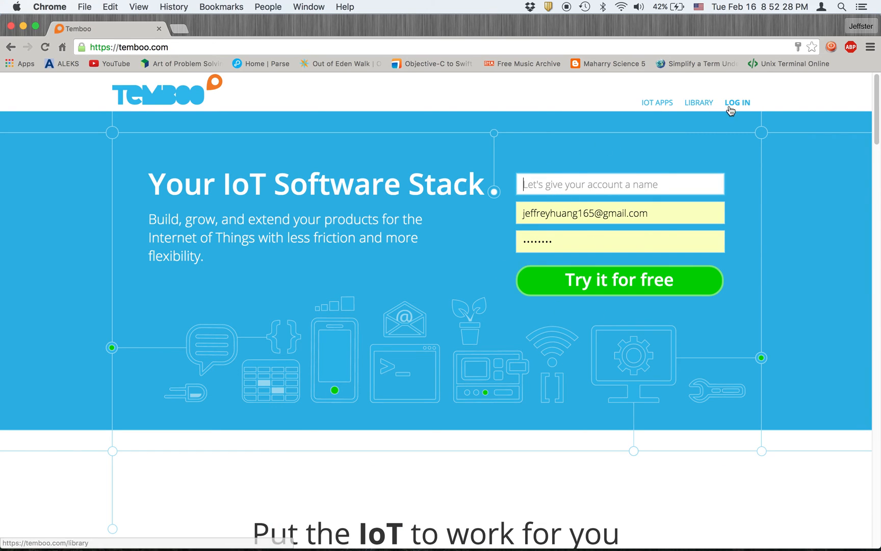
Step: Log in to Temboo and bring up the Yahoo.Weather.GetWeatherByAddress Choreo
{"action": "left_click", "coordinate": [736, 102]}
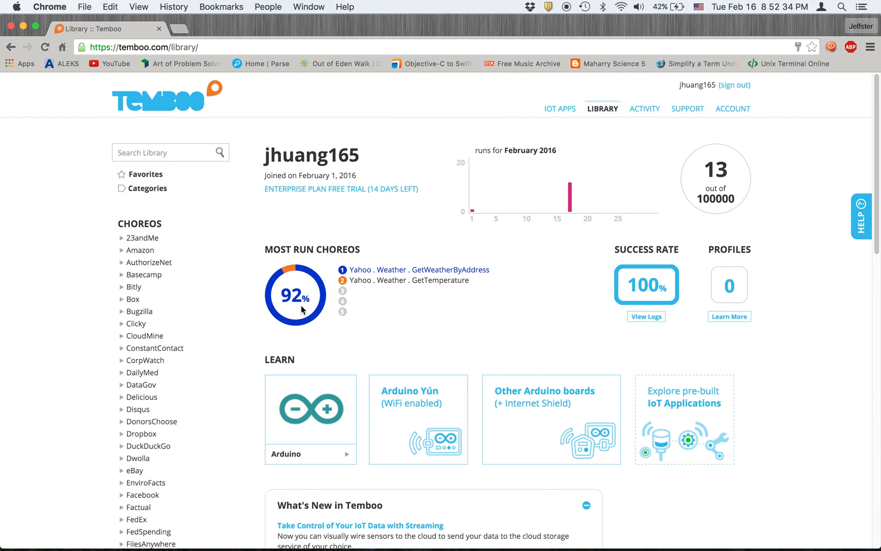
{"action": "mouse_move", "coordinate": [288, 291]}
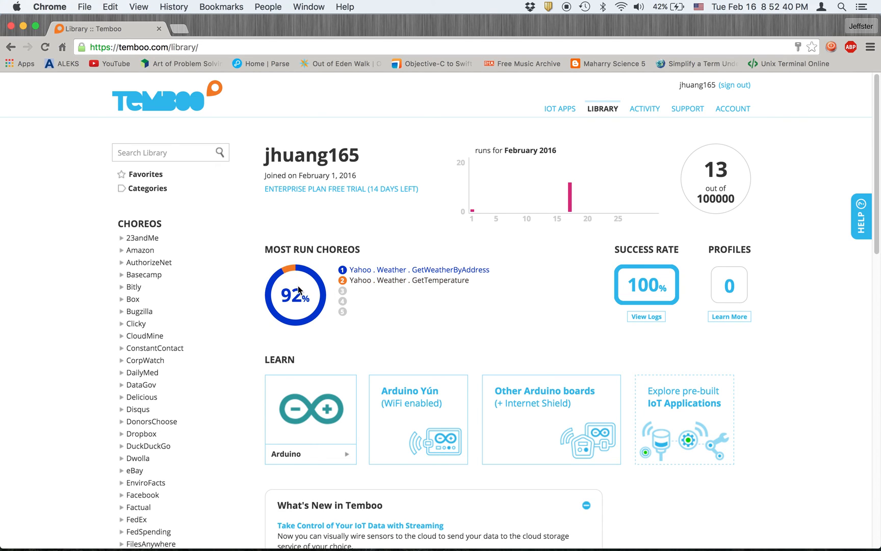
{"action": "left_click", "coordinate": [416, 269]}
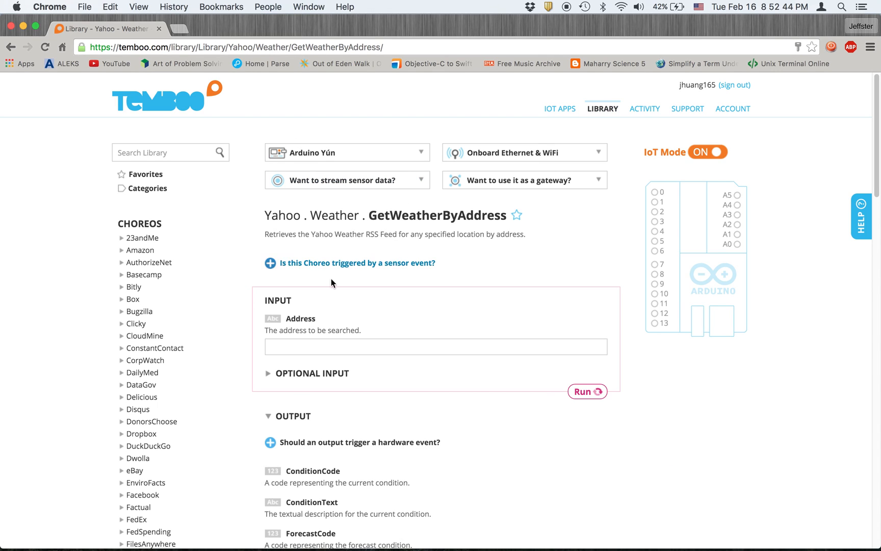
Step: Enter Chicago as the Address and run the Choreo
{"action": "left_click", "coordinate": [436, 346]}
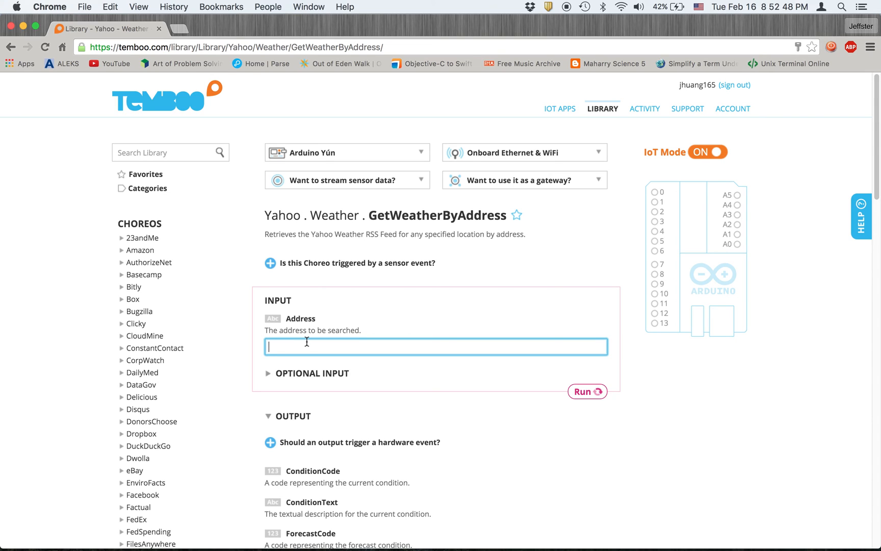
{"action": "type", "text": "Chic"}
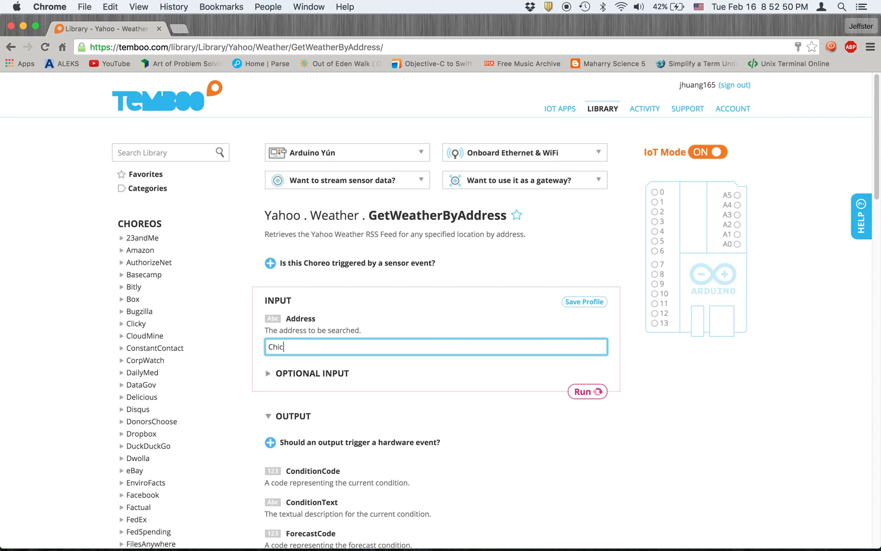
{"action": "type", "text": "ago"}
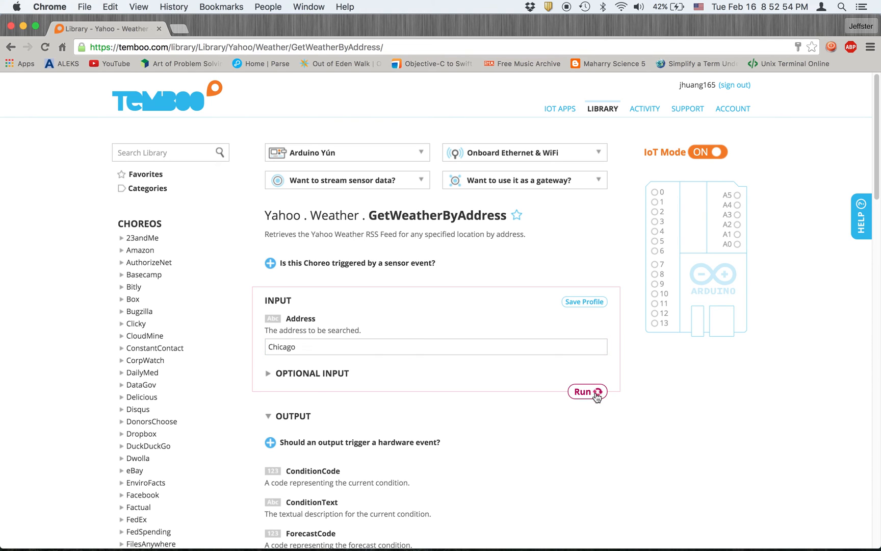
{"action": "left_click", "coordinate": [586, 392]}
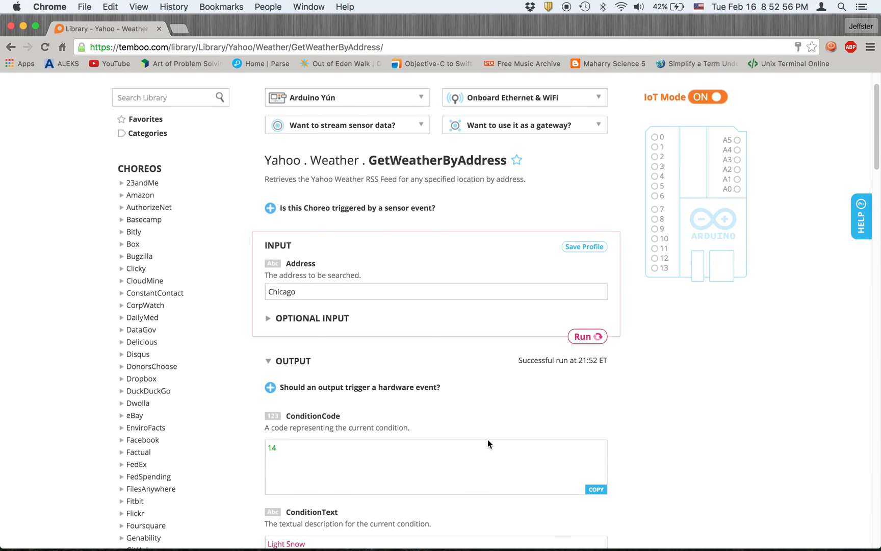
Step: Scroll down past the OUTPUT fields to the generated CODE and HEADER FILE sections
{"action": "scroll", "scroll_direction": "down", "scroll_amount": 3}
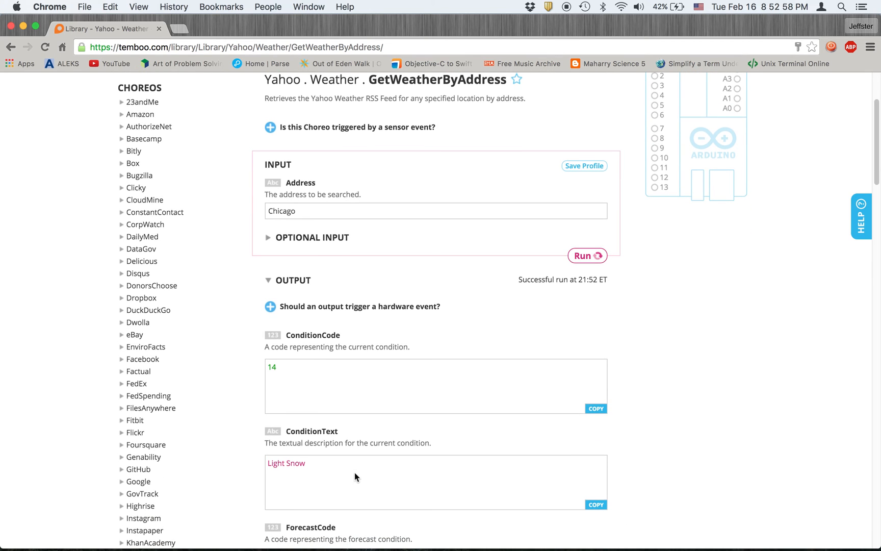
{"action": "scroll", "scroll_direction": "down", "scroll_amount": 3}
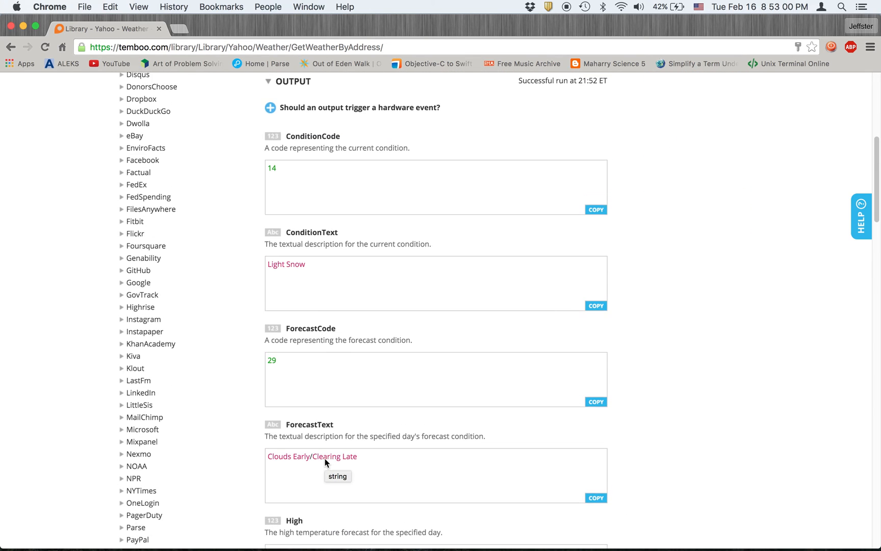
{"action": "scroll", "scroll_direction": "down", "scroll_amount": 3}
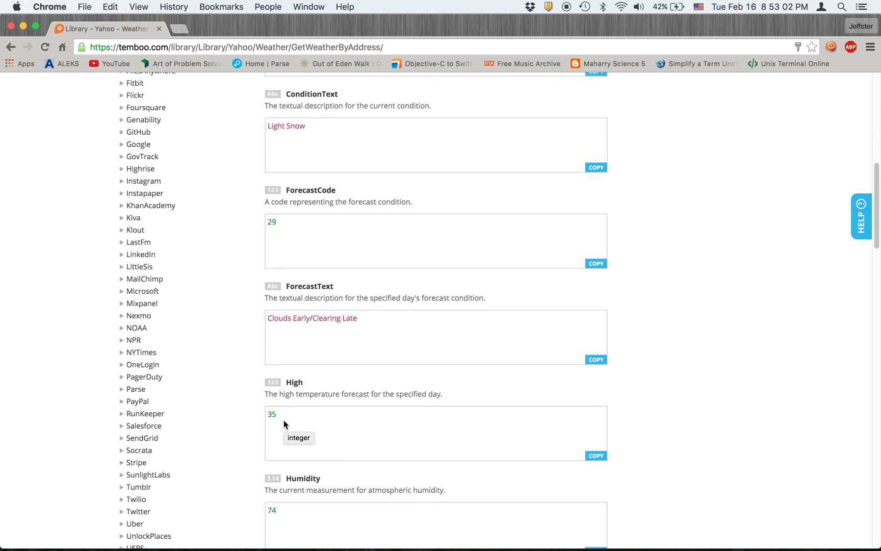
{"action": "scroll", "scroll_direction": "down", "scroll_amount": 3}
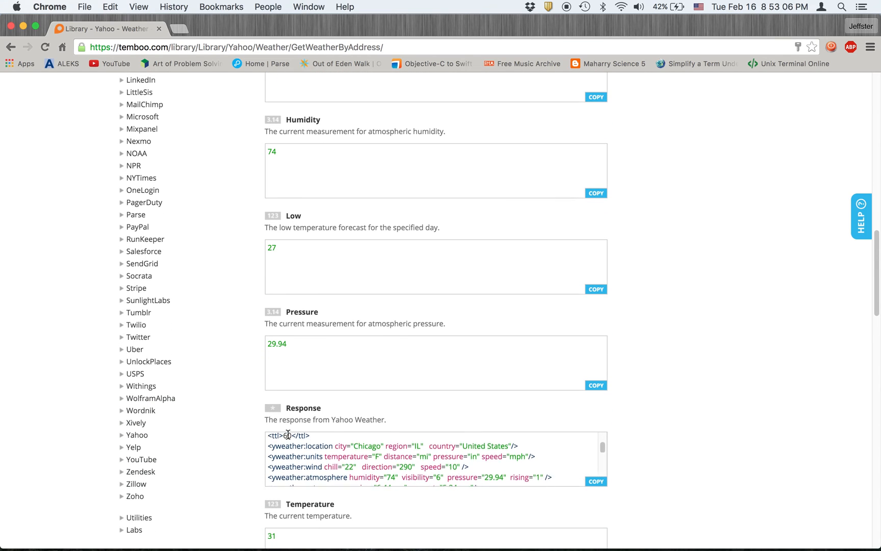
{"action": "scroll", "scroll_direction": "down", "scroll_amount": 3}
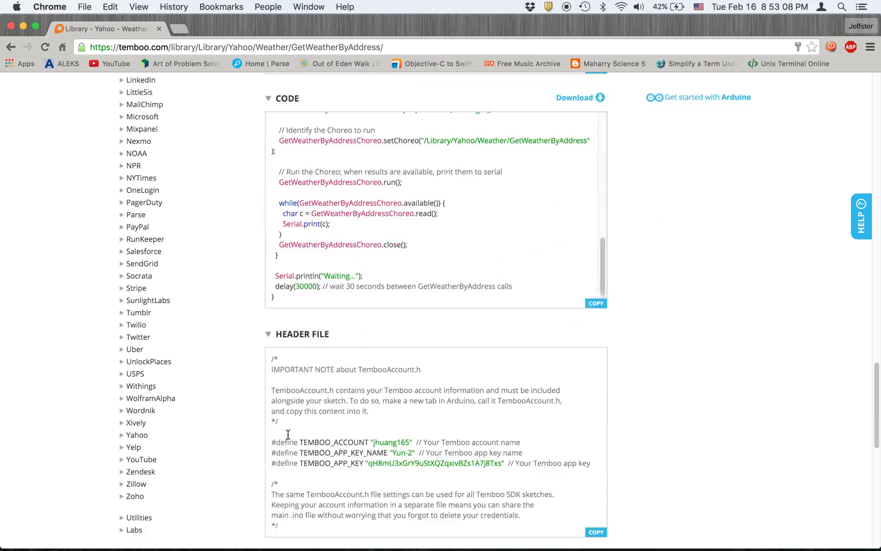
{"action": "scroll", "scroll_direction": "down", "scroll_amount": 3}
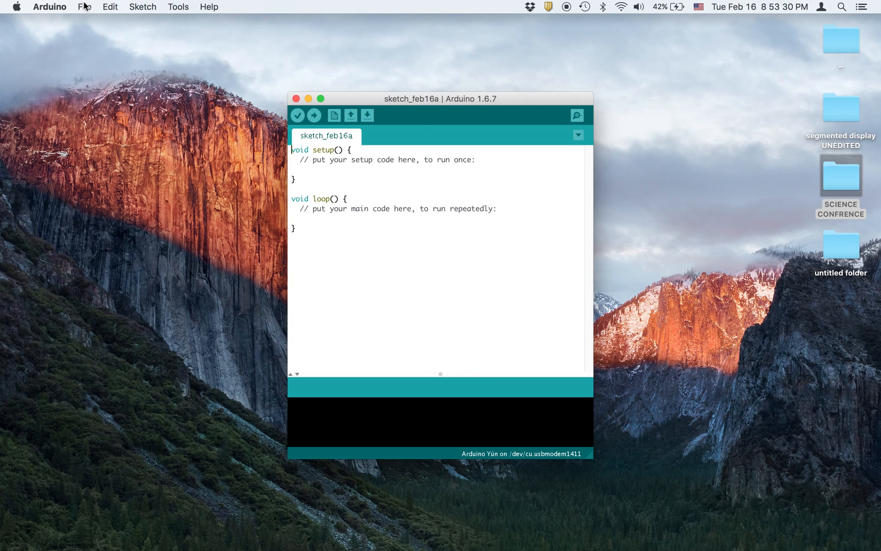
Step: Load the Temboo ArduinoYun GetYahooWeatherReport example sketch and enlarge its window
{"action": "left_click", "coordinate": [84, 6]}
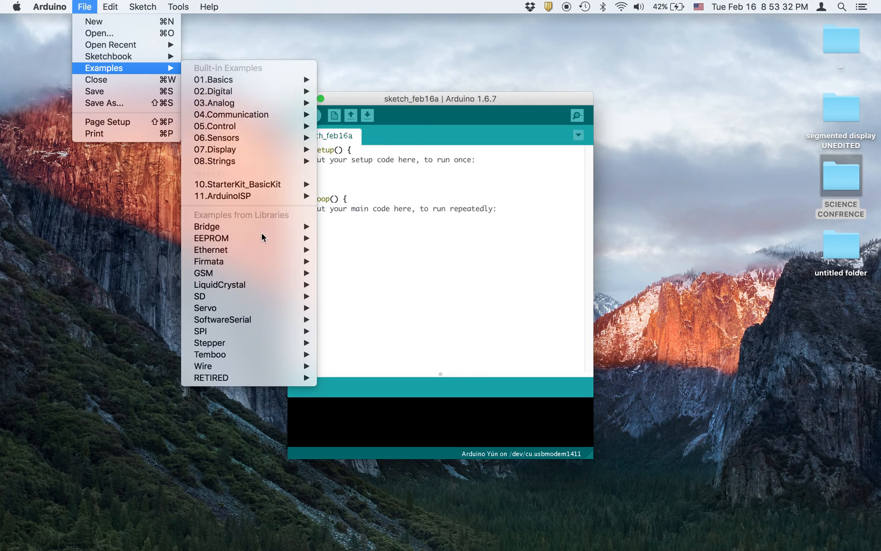
{"action": "mouse_move", "coordinate": [208, 262]}
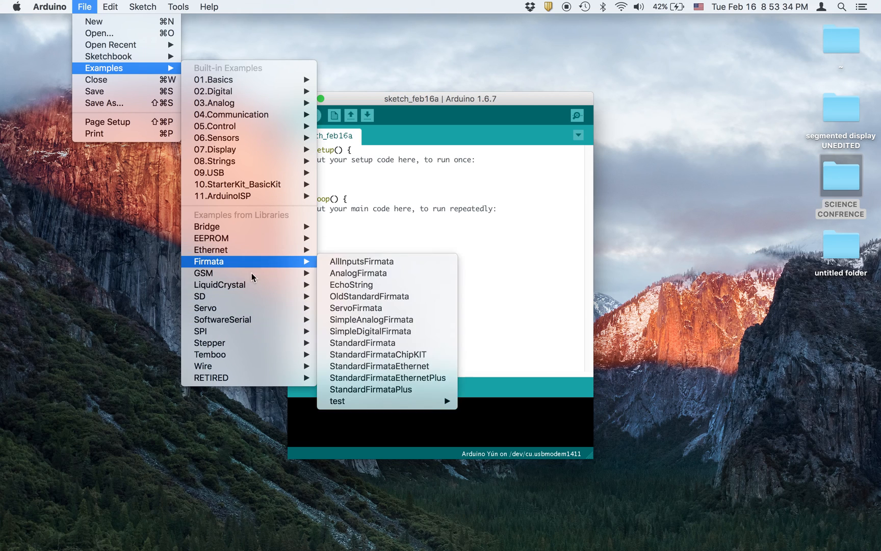
{"action": "mouse_move", "coordinate": [210, 354]}
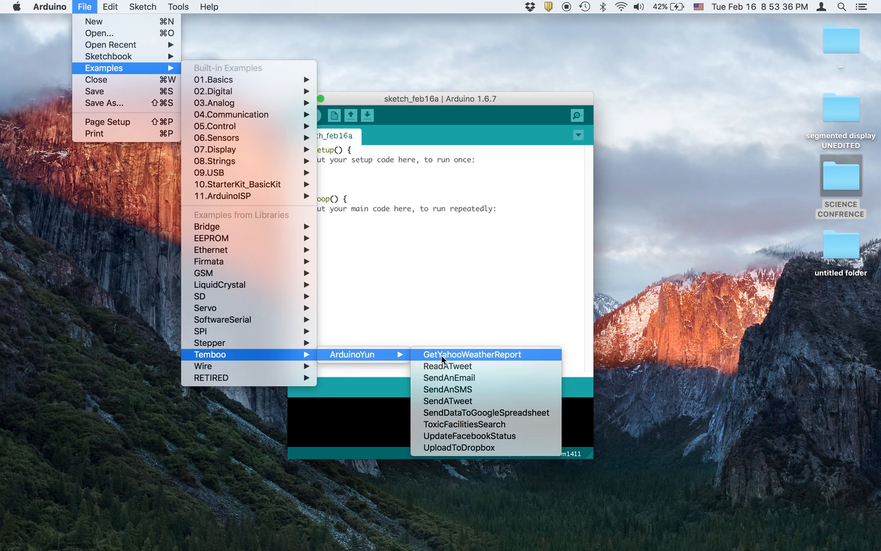
{"action": "left_click", "coordinate": [471, 354]}
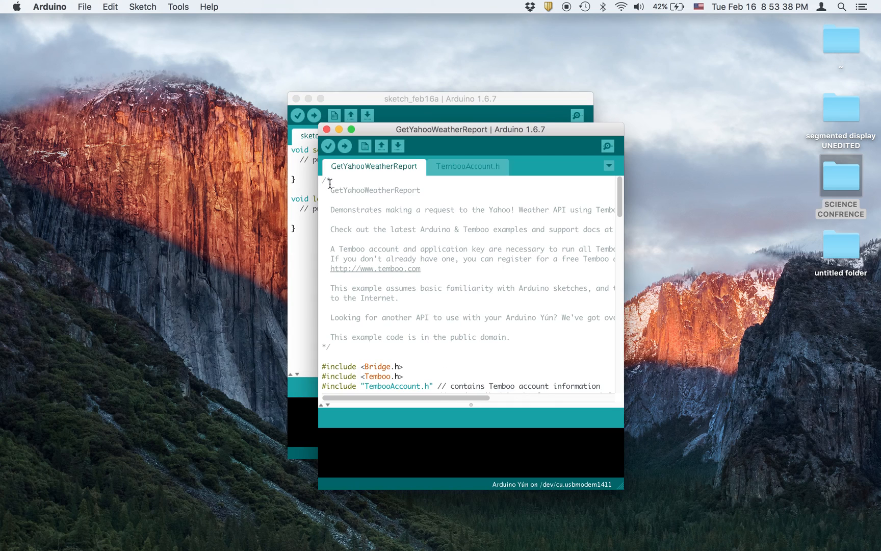
{"action": "left_click", "coordinate": [352, 130]}
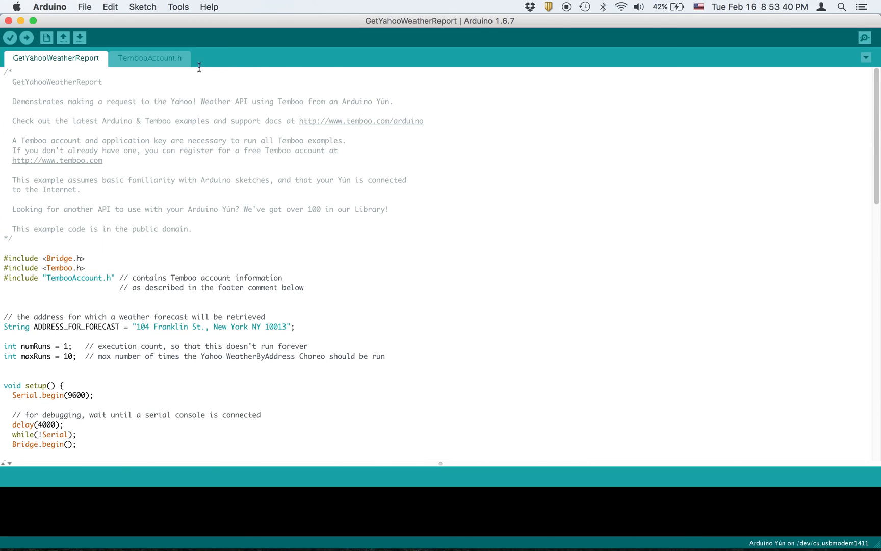
Step: Enter the Temboo account name in the TembooAccount.h file
{"action": "left_click", "coordinate": [150, 58]}
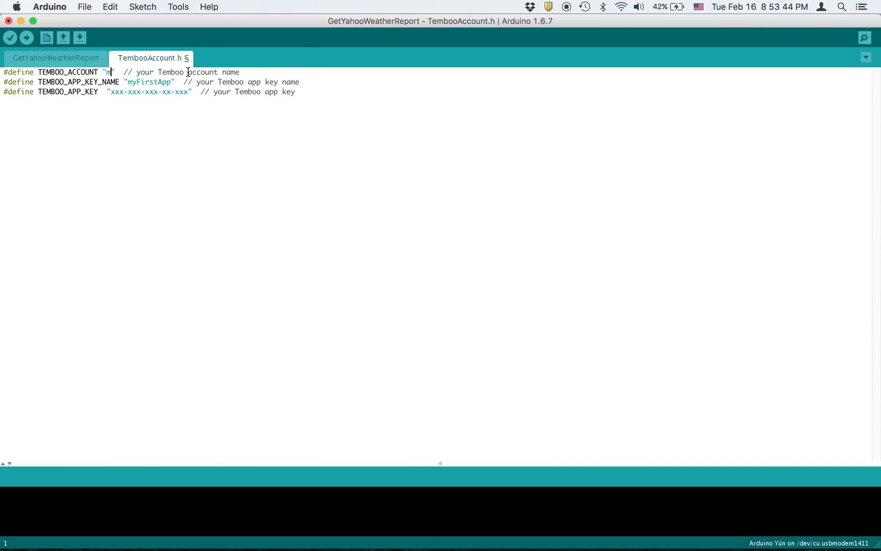
{"action": "type", "text": "huang1"}
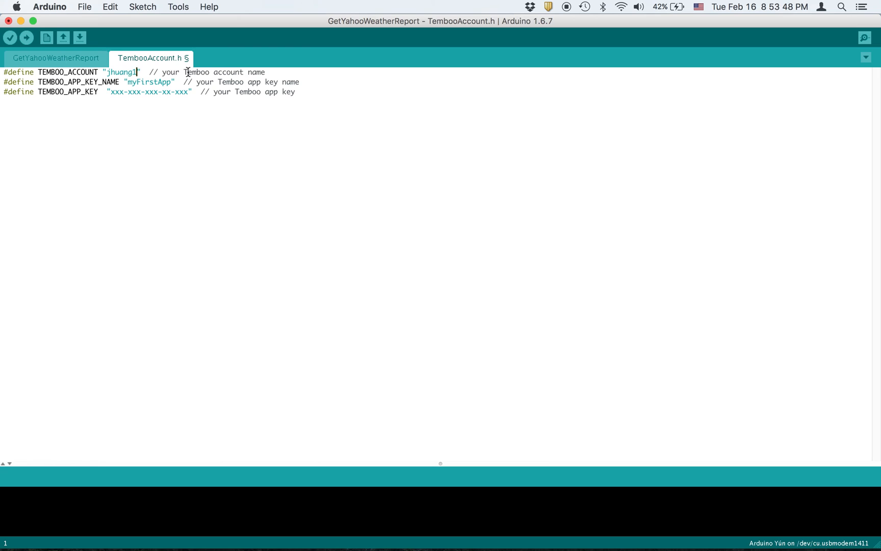
{"action": "type", "text": "65"}
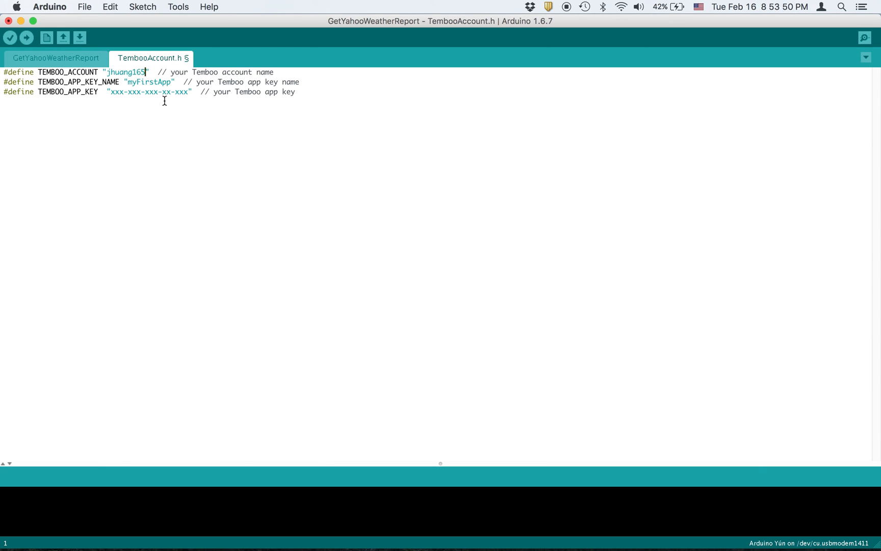
{"action": "mouse_move", "coordinate": [163, 78]}
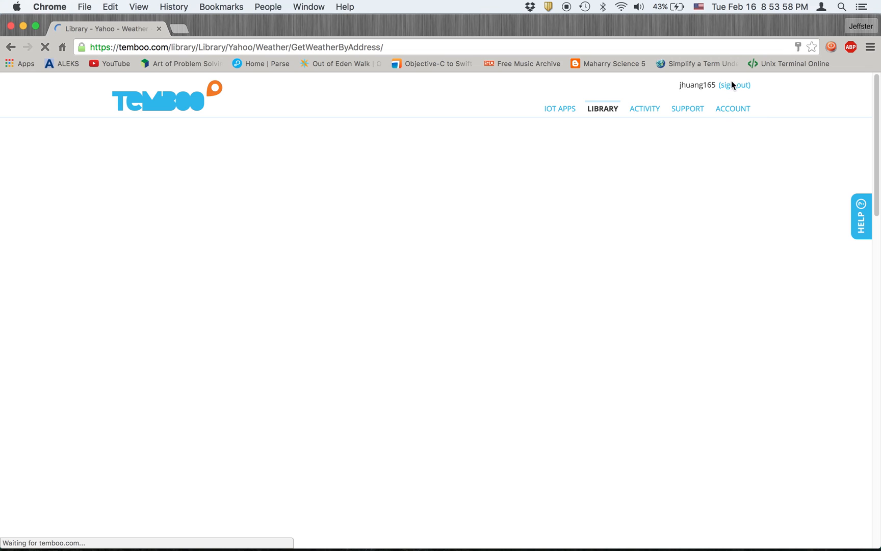
Step: Copy the Yun-2 application key from the Temboo account's Applications list and return to the IDE
{"action": "left_click", "coordinate": [733, 108]}
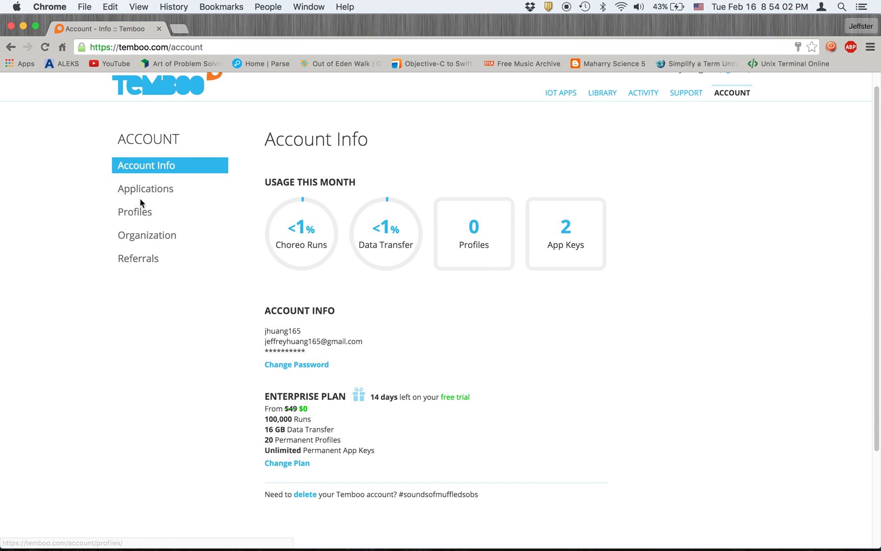
{"action": "left_click", "coordinate": [145, 188]}
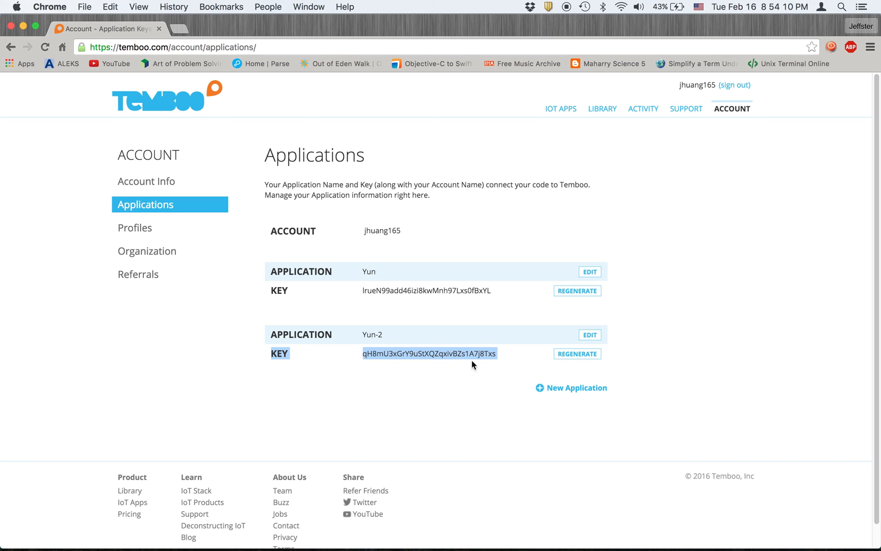
{"action": "mouse_move", "coordinate": [337, 343]}
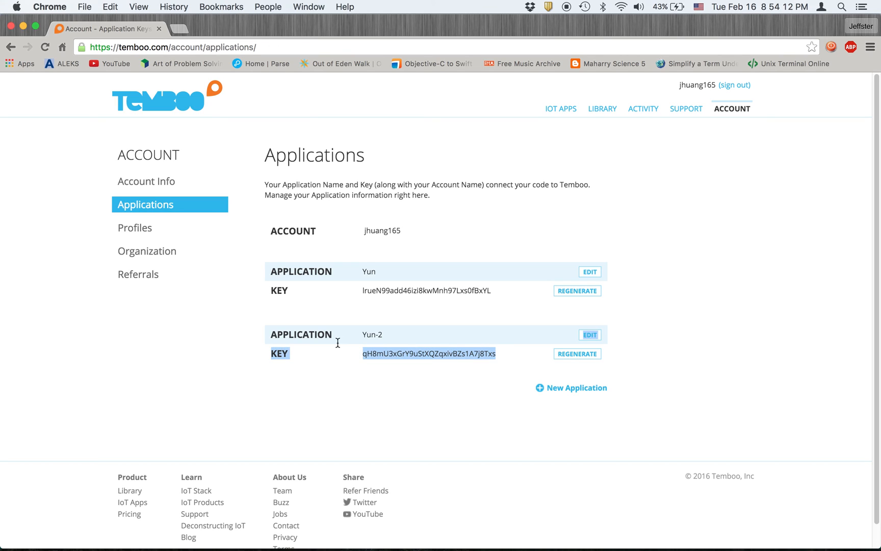
{"action": "key", "text": "cmd+tab"}
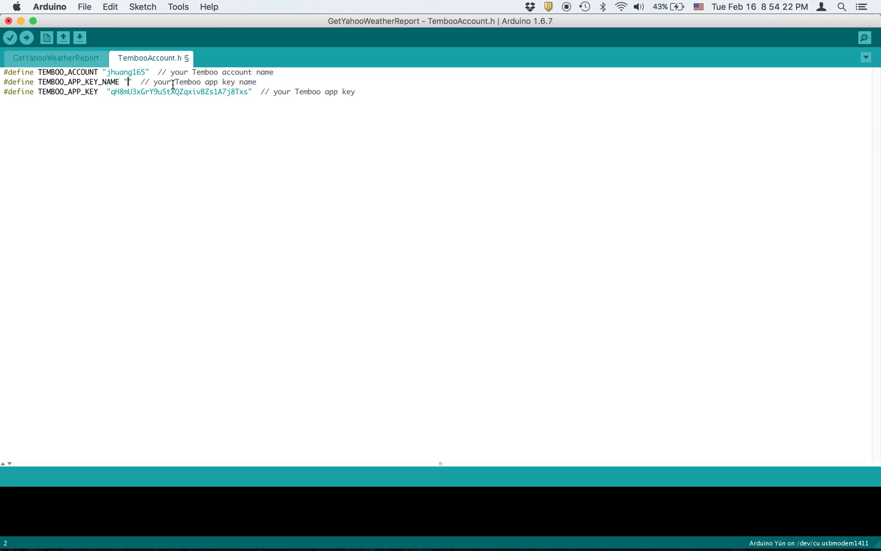
Step: Fill in Yun-2 as the key name and acknowledge the read-only sketch warning
{"action": "type", "text": "Yun-2"}
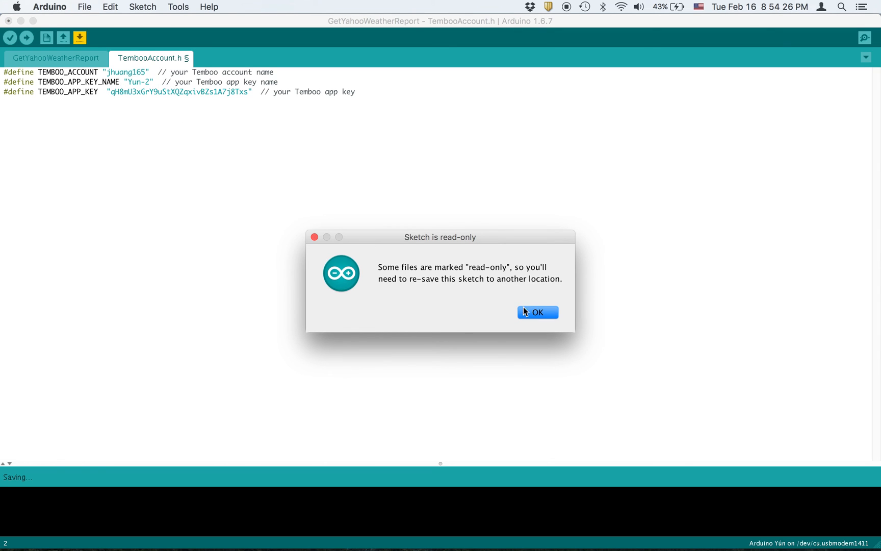
{"action": "left_click", "coordinate": [536, 312]}
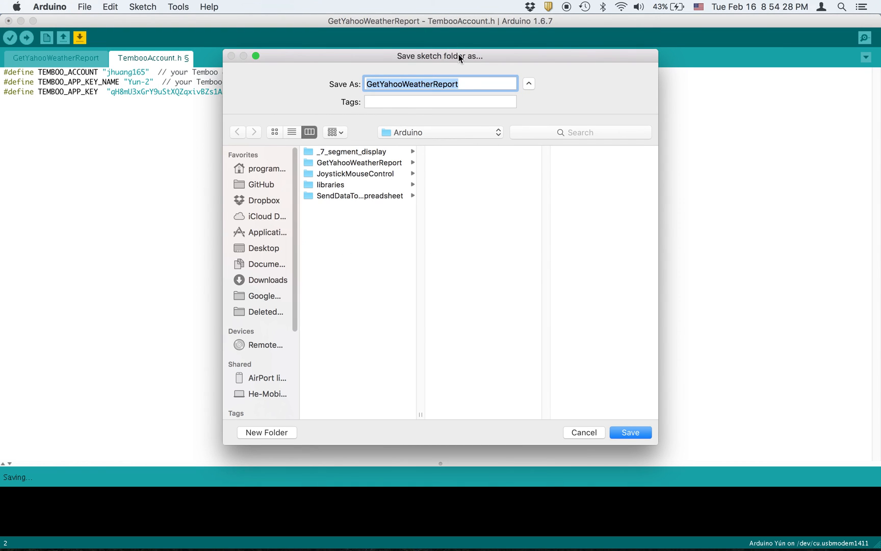
Step: Save the sketch copy as GetYahooWeatherReport-2
{"action": "type", "text": "-2"}
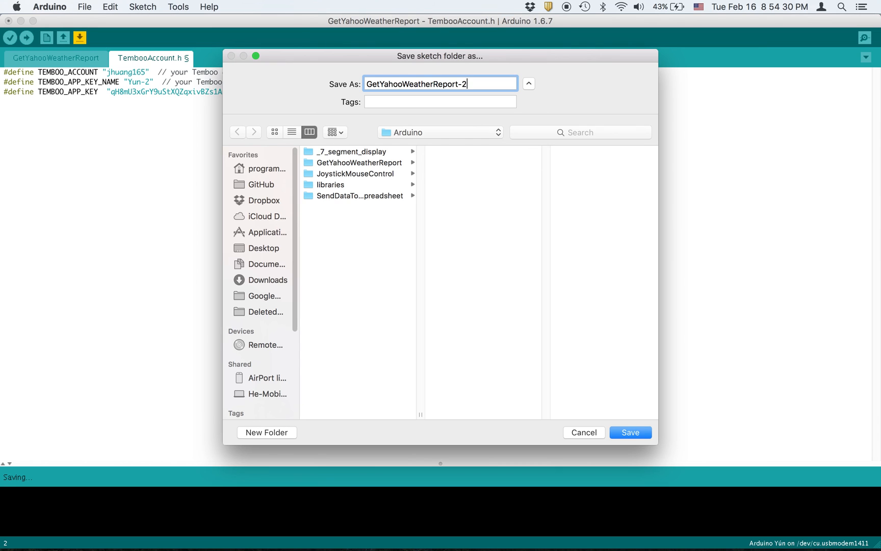
{"action": "left_click", "coordinate": [630, 433]}
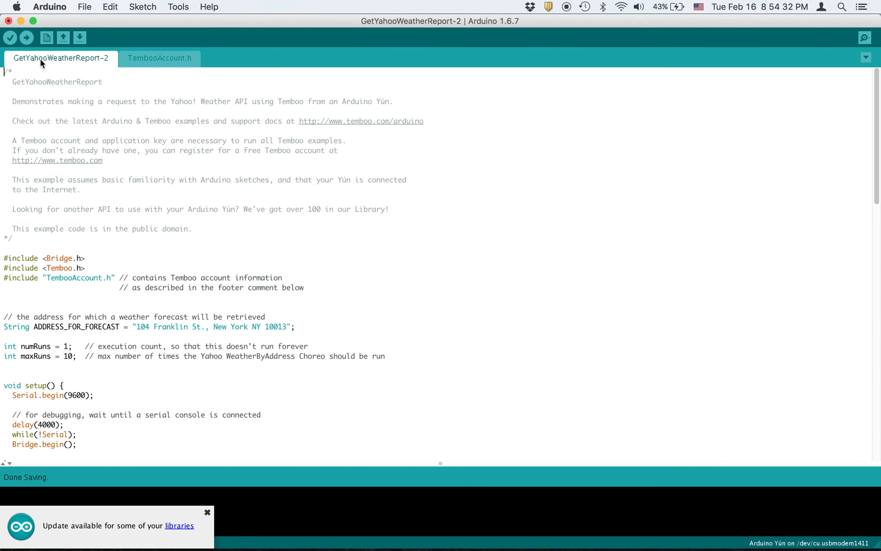
{"action": "scroll", "scroll_direction": "down", "scroll_amount": 3}
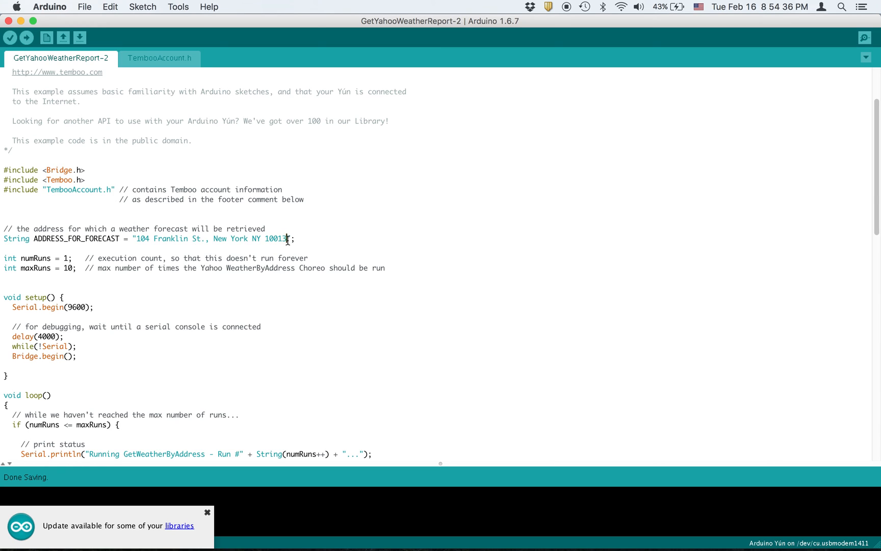
Step: Replace the Franklin St. ADDRESS_FOR_FORECAST value with New York
{"action": "key", "text": "Backspace"}
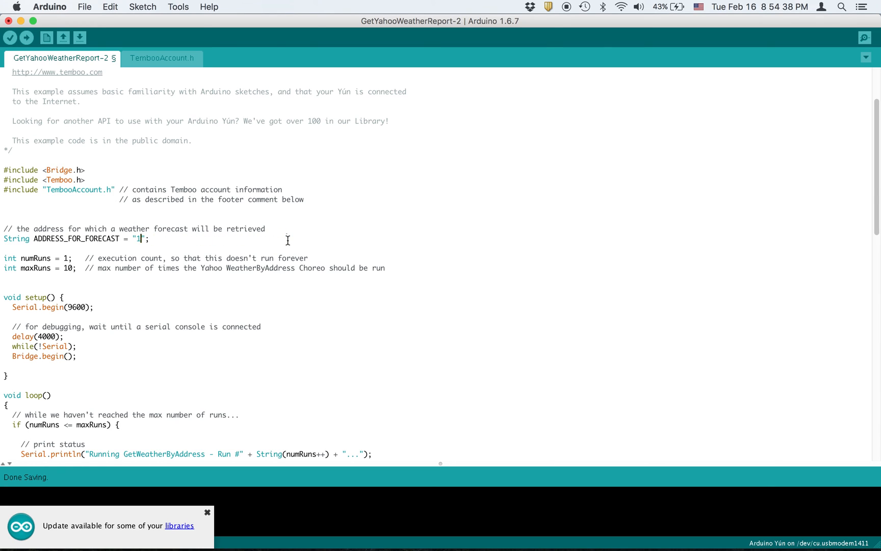
{"action": "key", "text": "Backspace"}
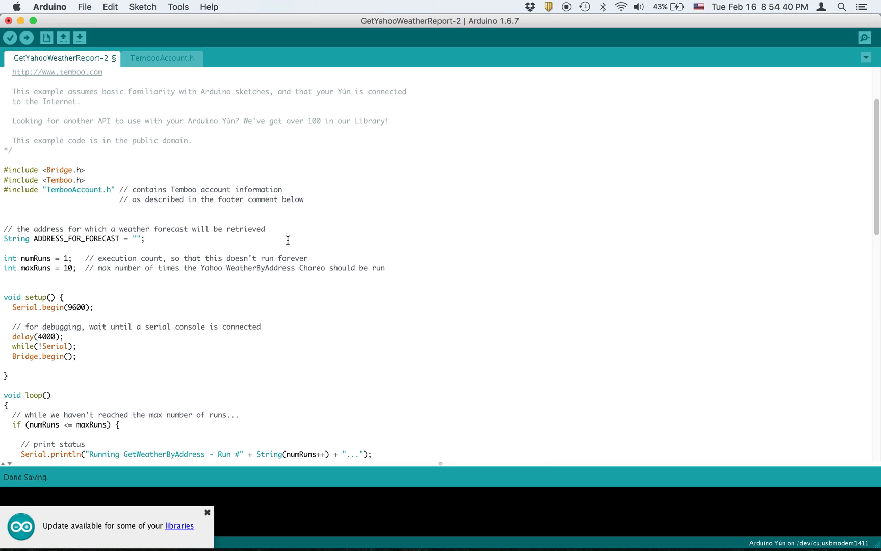
{"action": "type", "text": "New"}
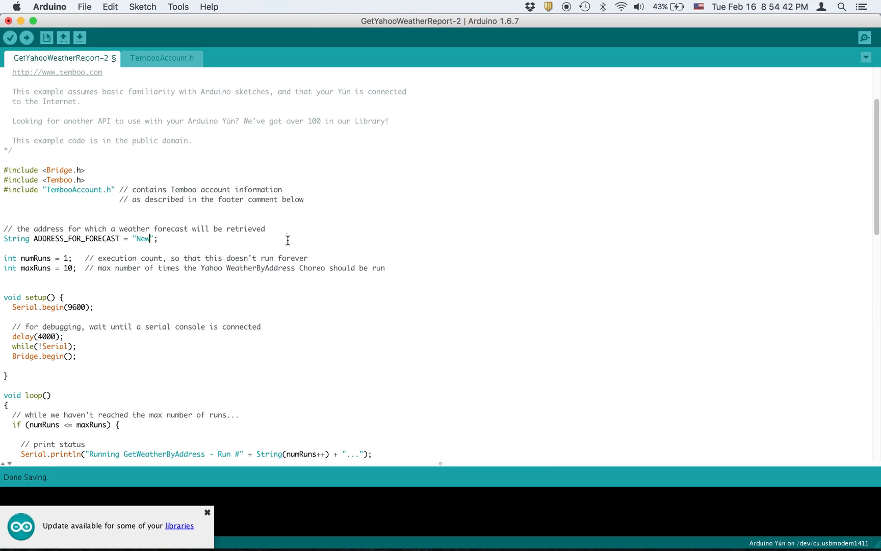
{"action": "type", "text": "Yrk"}
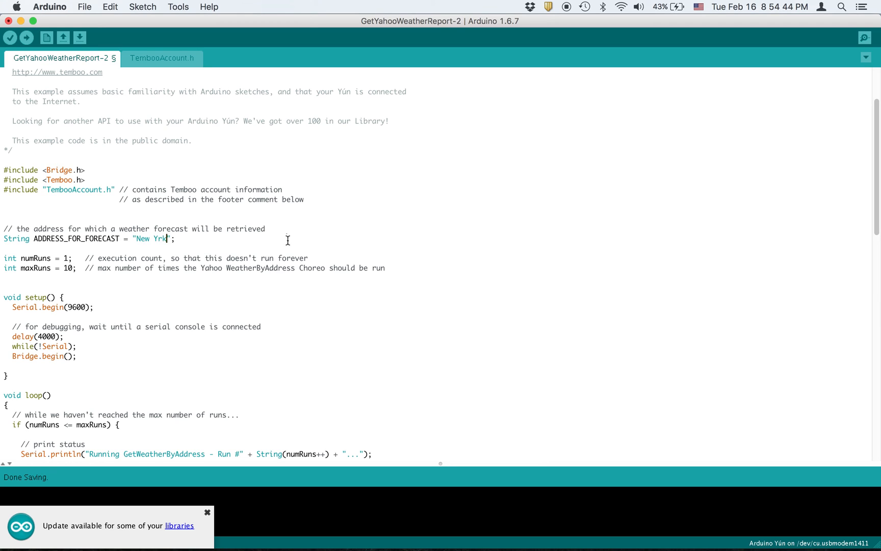
{"action": "type", "text": "o"}
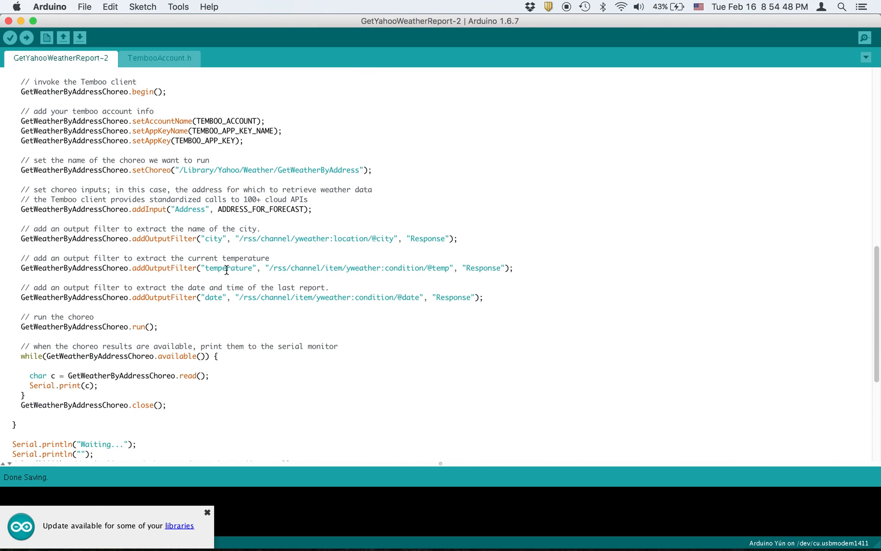
{"action": "scroll", "scroll_direction": "down", "scroll_amount": 3}
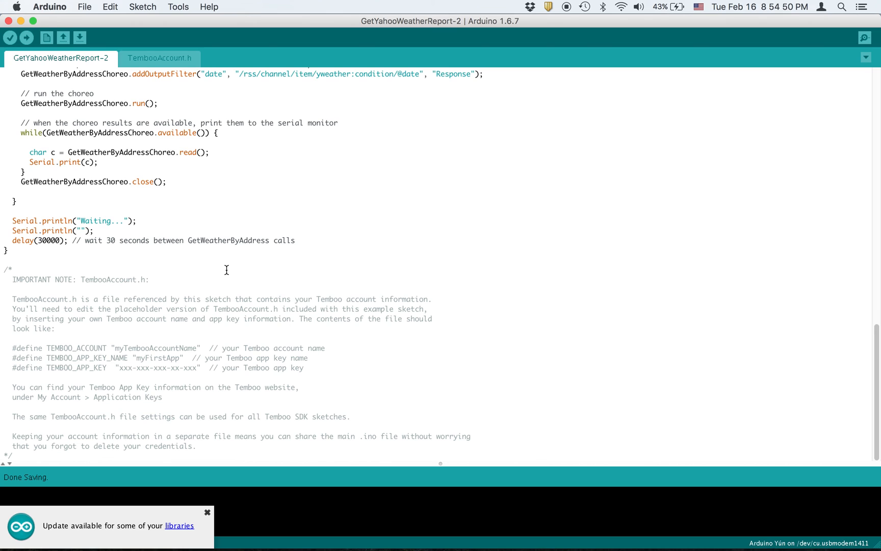
{"action": "left_click", "coordinate": [178, 6]}
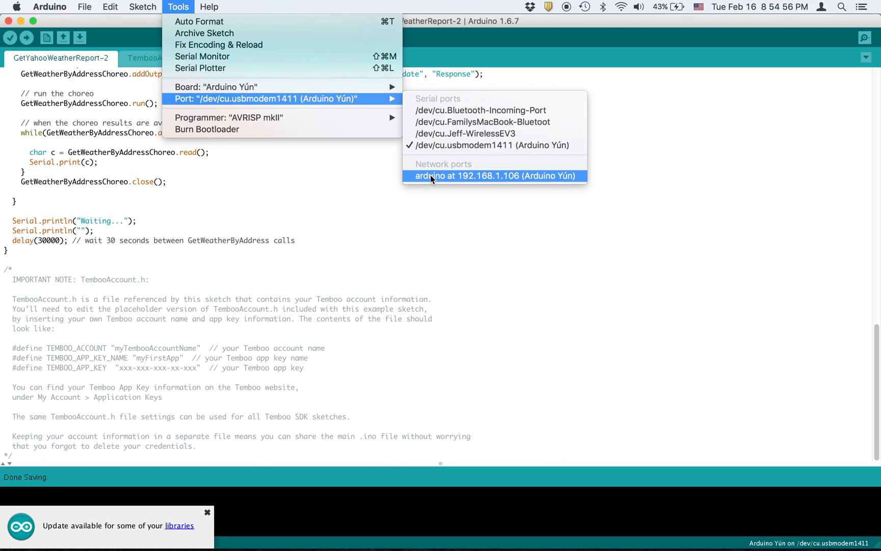
{"action": "mouse_move", "coordinate": [187, 109]}
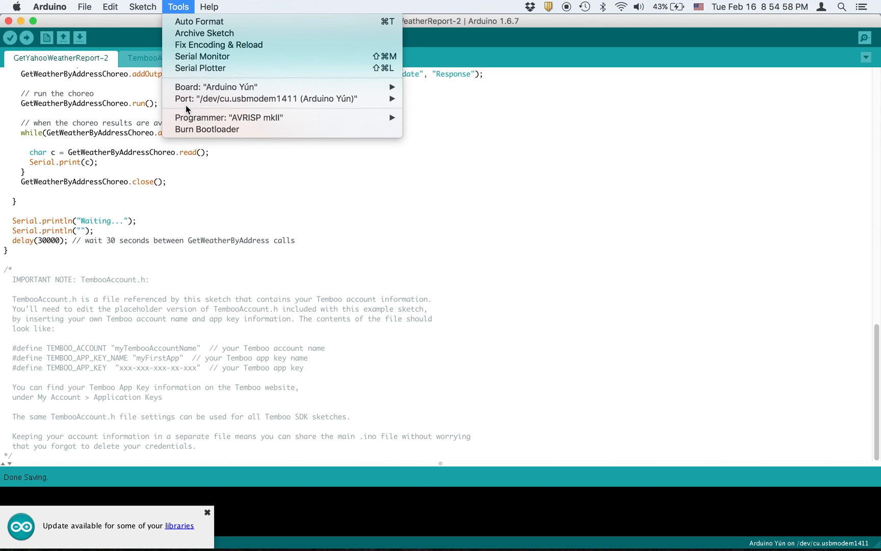
{"action": "left_click", "coordinate": [267, 98]}
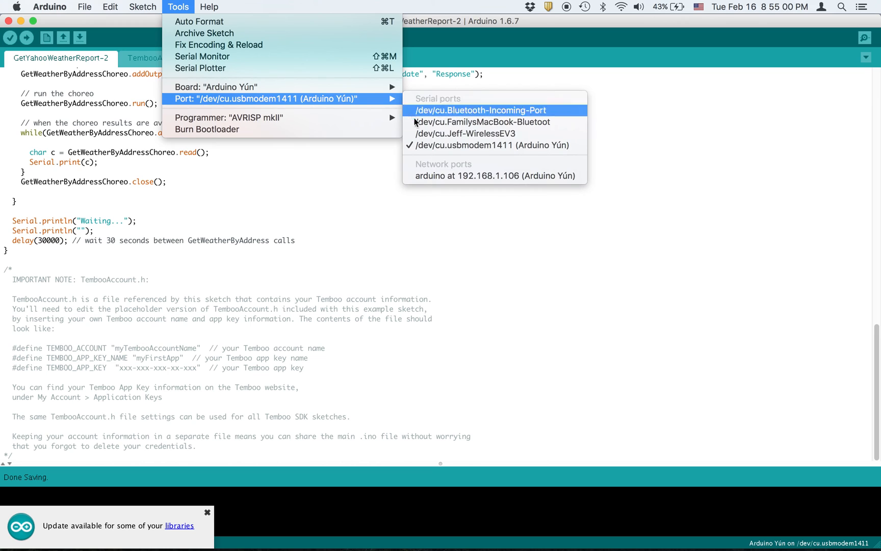
{"action": "mouse_move", "coordinate": [464, 134]}
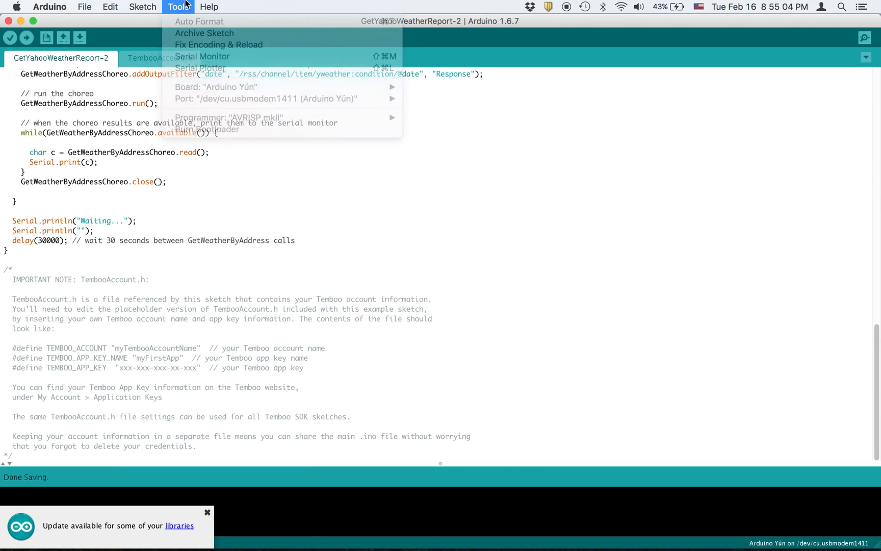
Step: Compile and upload the GetYahooWeatherReport-2 sketch to the Yún
{"action": "left_click", "coordinate": [26, 37]}
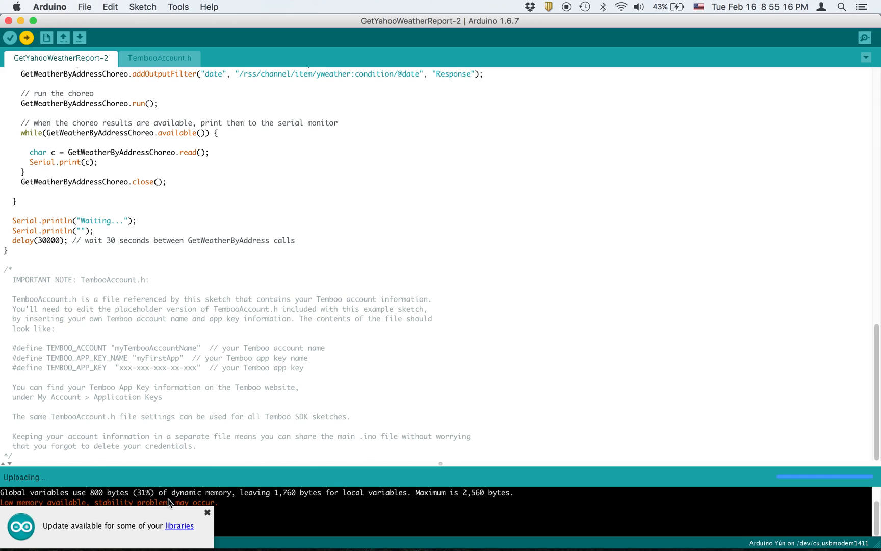
{"action": "mouse_move", "coordinate": [168, 525]}
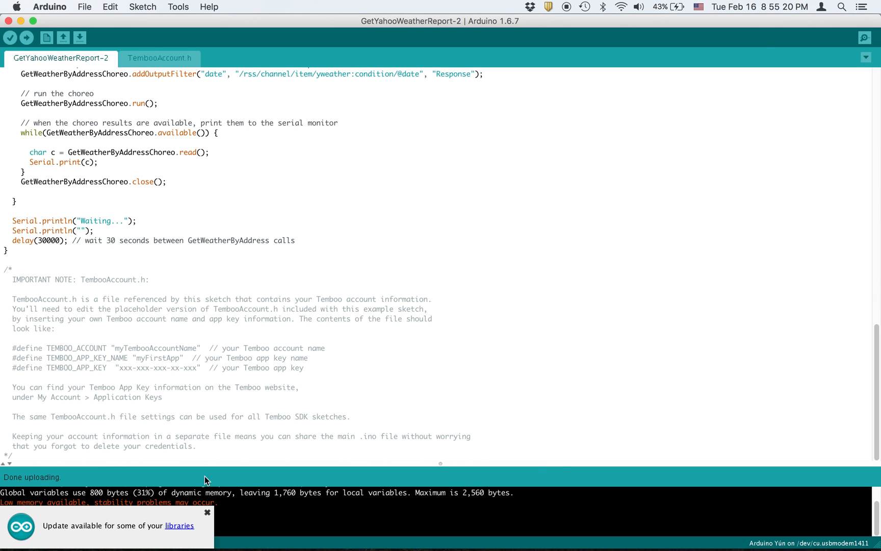
Step: Show the Serial Monitor and mark the 43-degree reading and the Tue, 16 Feb 2016 9:16 pm EST timestamp
{"action": "left_click", "coordinate": [864, 37]}
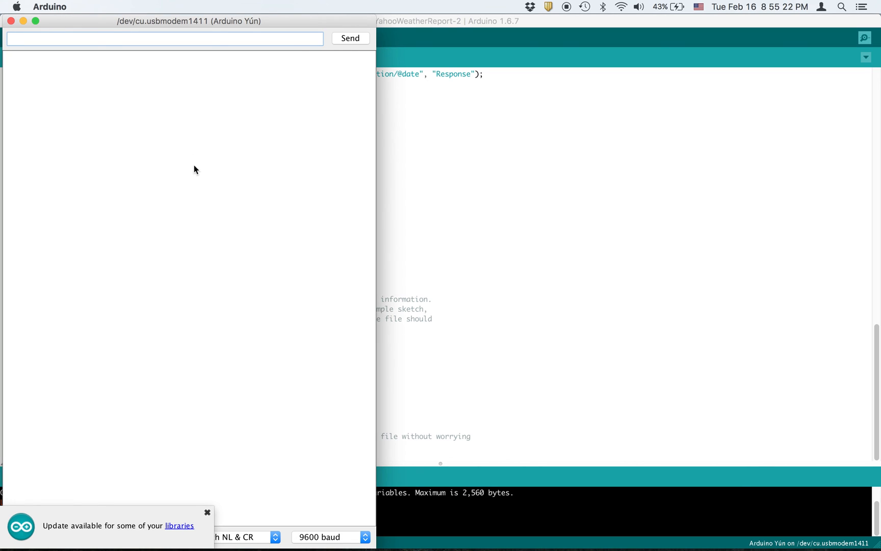
{"action": "mouse_move", "coordinate": [220, 391]}
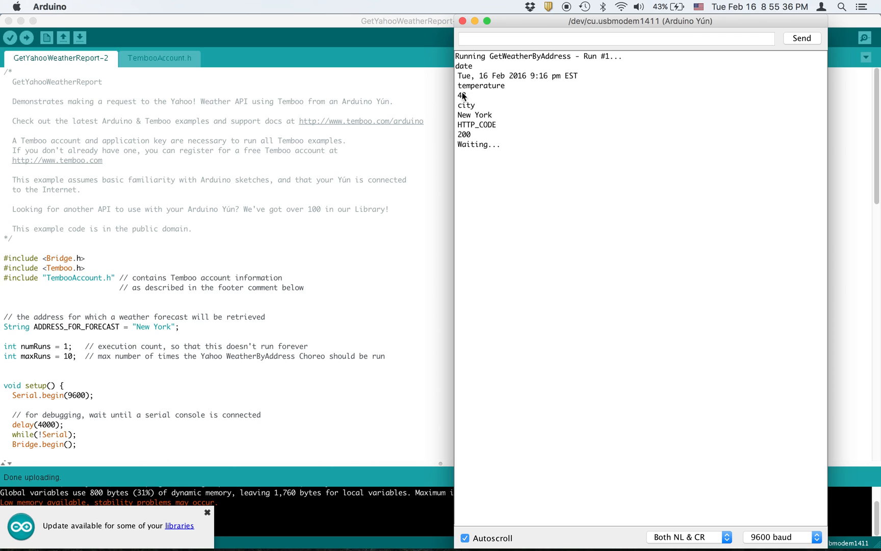
{"action": "double_click", "coordinate": [462, 95]}
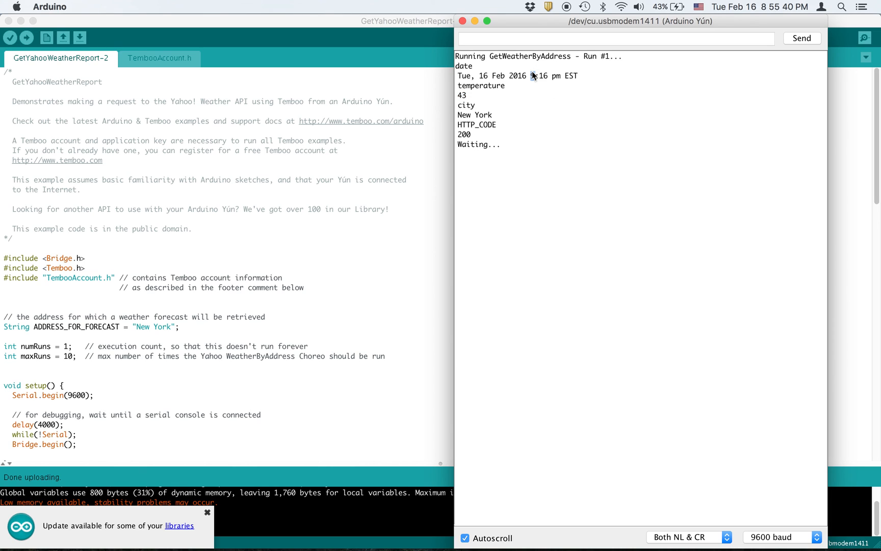
{"action": "left_click_drag", "start_coordinate": [457, 76], "coordinate": [578, 75]}
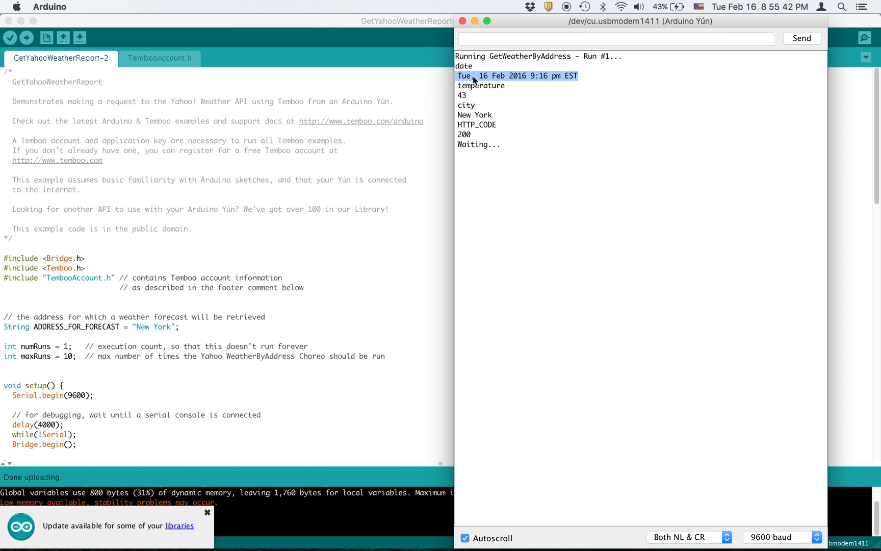
{"action": "mouse_move", "coordinate": [528, 111]}
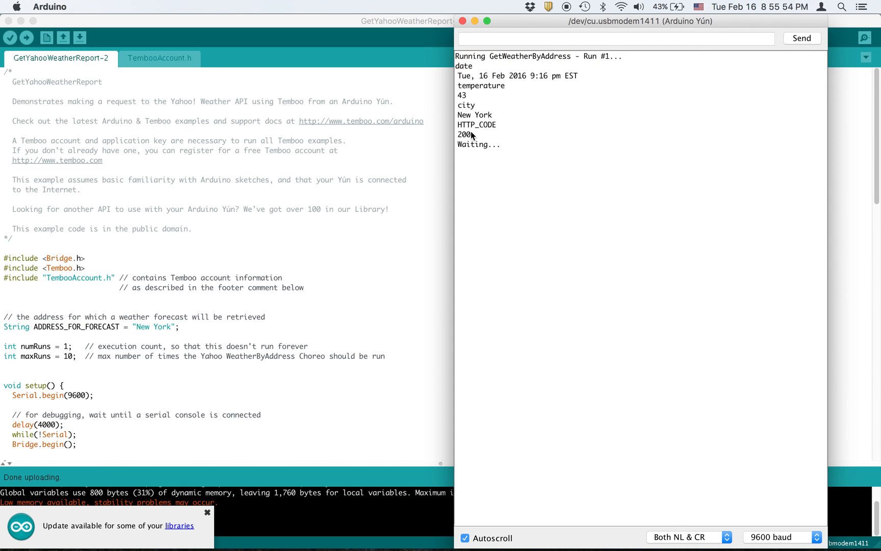
{"action": "mouse_move", "coordinate": [472, 126]}
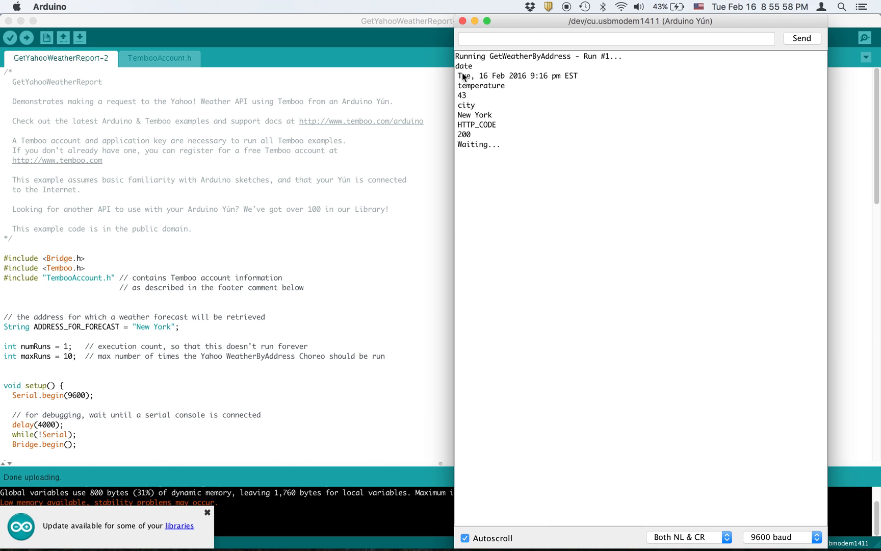
{"action": "mouse_move", "coordinate": [453, 81]}
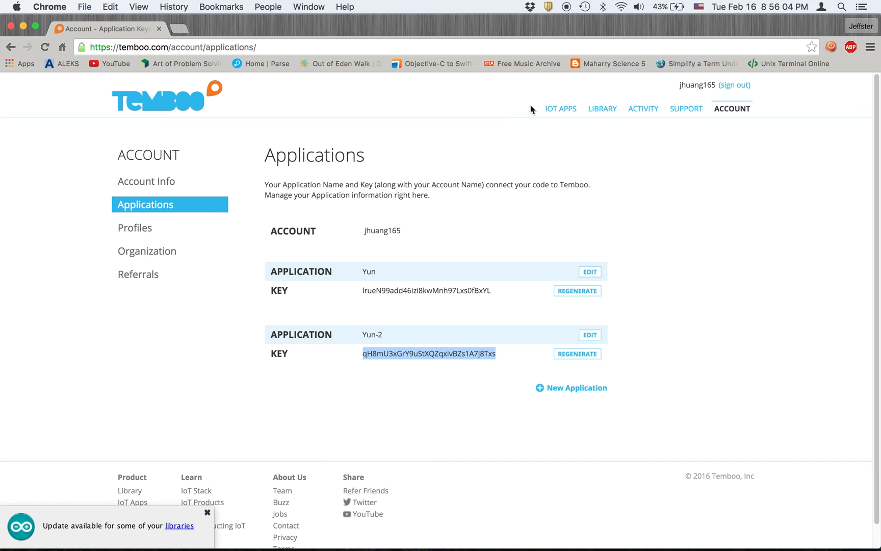
{"action": "mouse_move", "coordinate": [572, 112]}
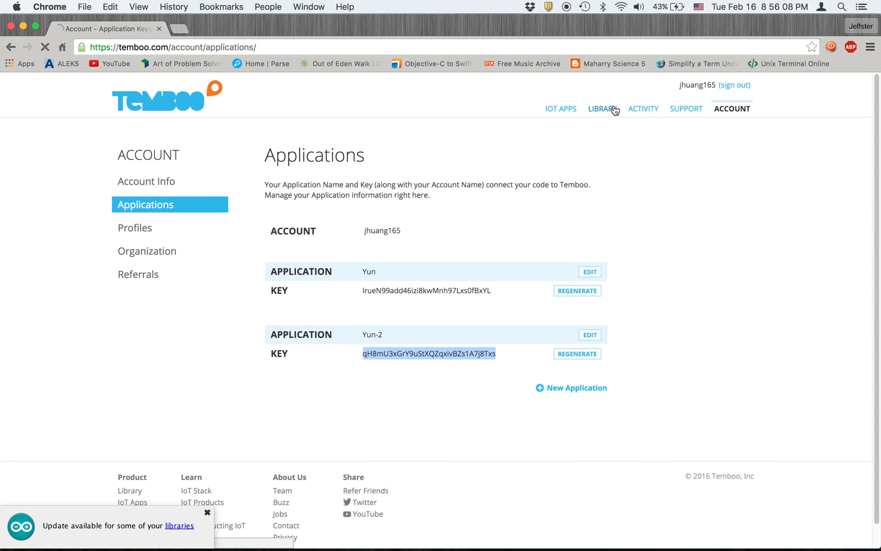
Step: Go to the LIBRARY page from the Temboo top navigation
{"action": "left_click", "coordinate": [603, 108]}
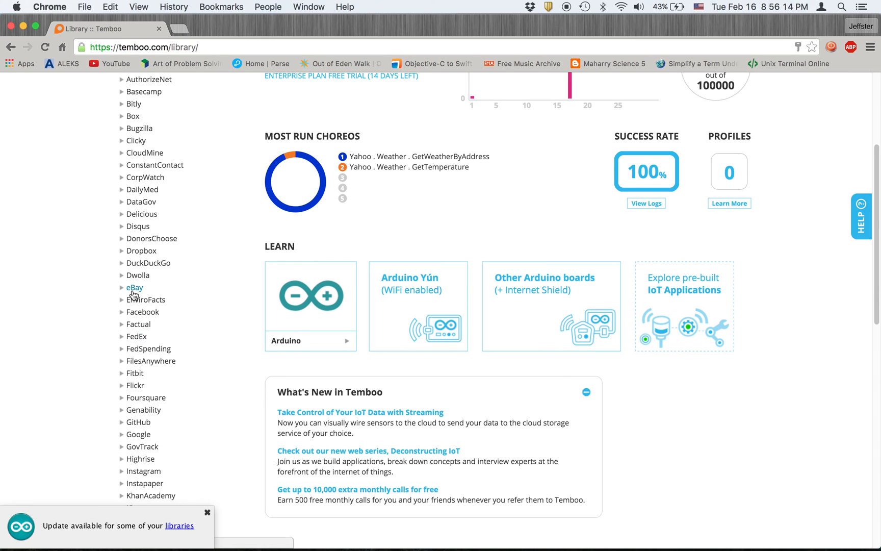
{"action": "mouse_move", "coordinate": [144, 398]}
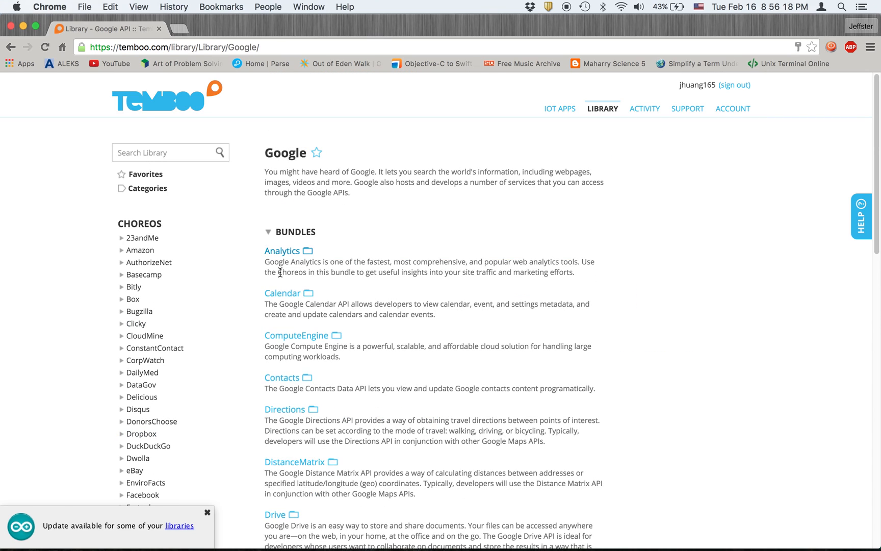
Step: Browse to the Google Drive bundle page and review its OAuth setup instructions and scope URLs
{"action": "scroll", "scroll_direction": "down", "scroll_amount": 3}
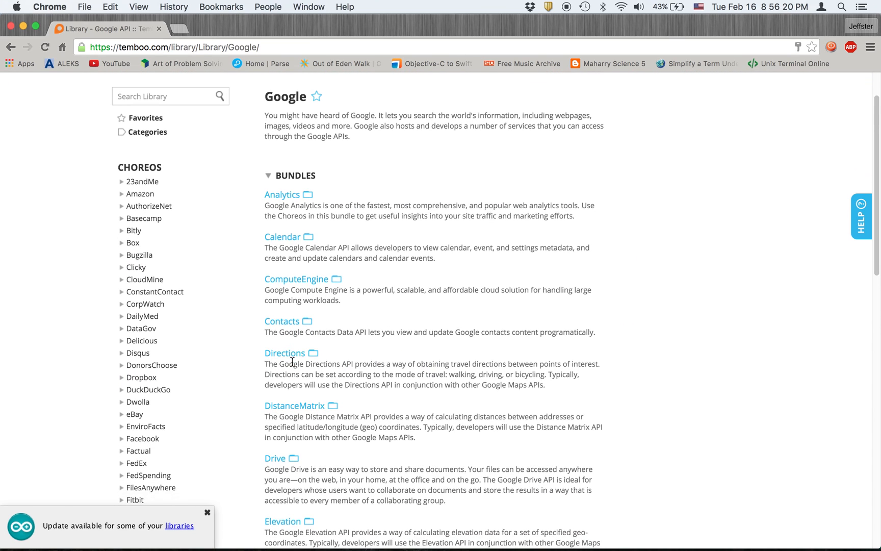
{"action": "left_click", "coordinate": [275, 458]}
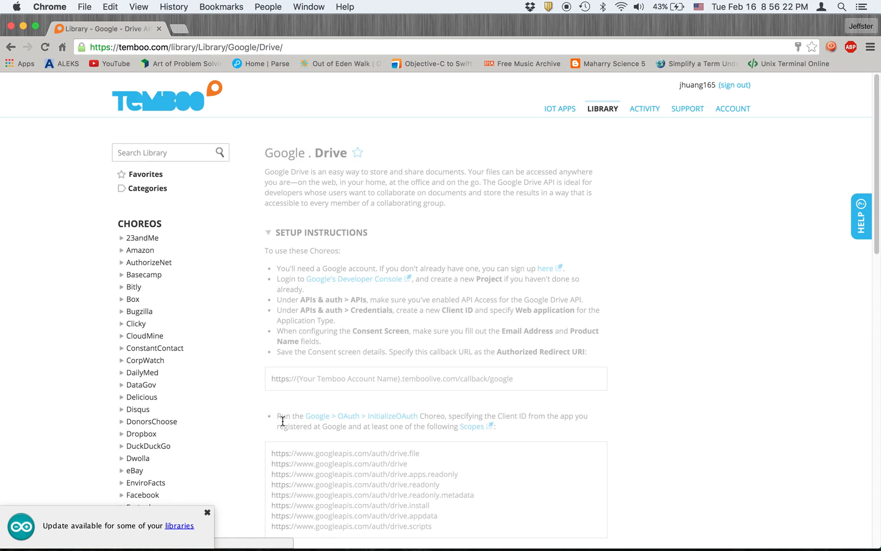
{"action": "scroll", "scroll_direction": "down", "scroll_amount": 3}
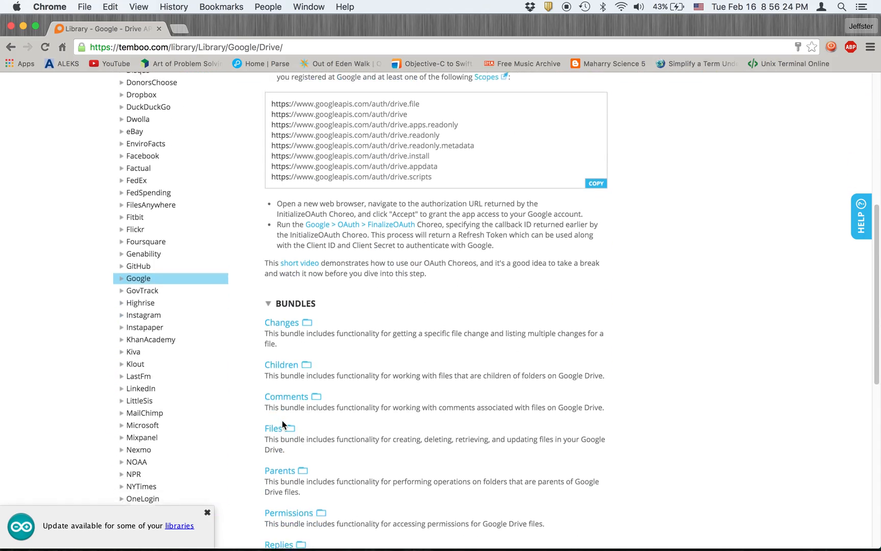
{"action": "scroll", "scroll_direction": "up", "scroll_amount": 3}
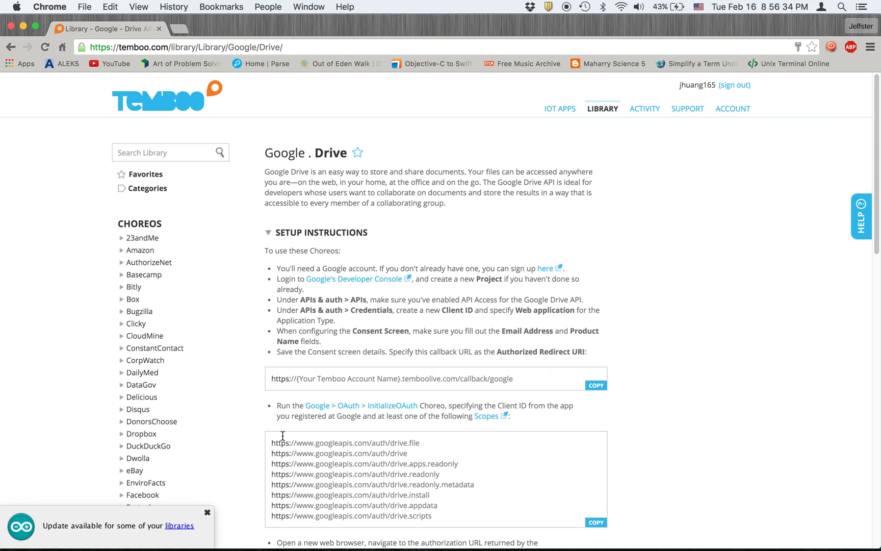
{"action": "mouse_move", "coordinate": [406, 246]}
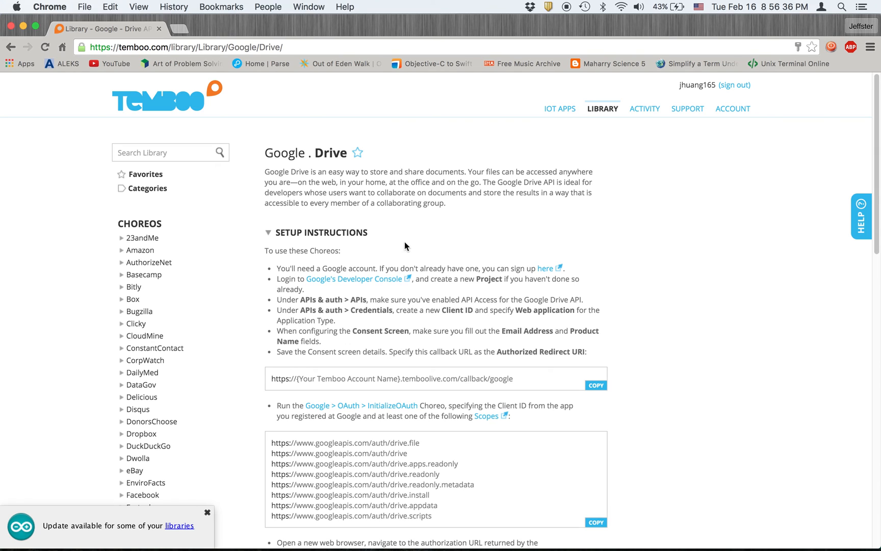